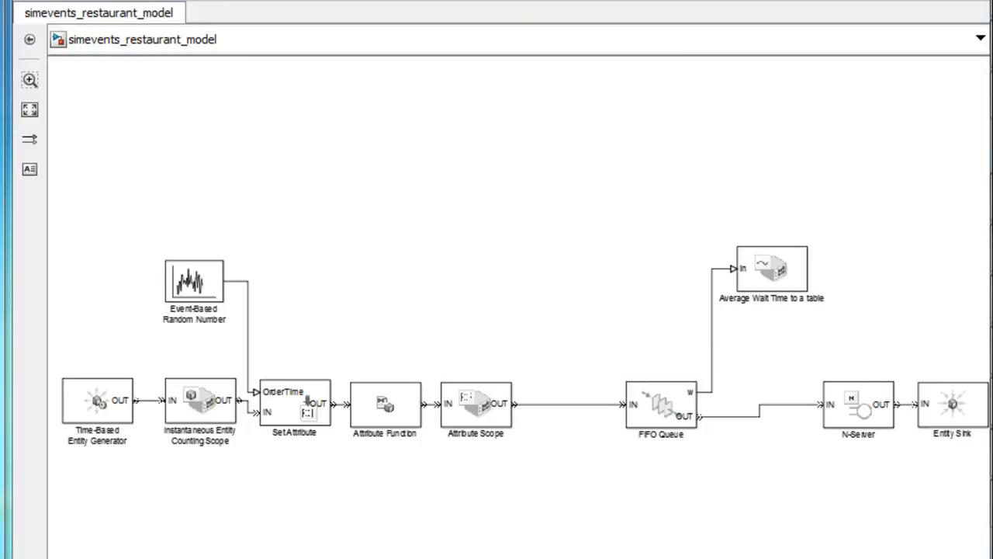
# Review the entity path blocks and inspect the SetAttribute block's Patience attribute
pyautogui.click(96, 401)
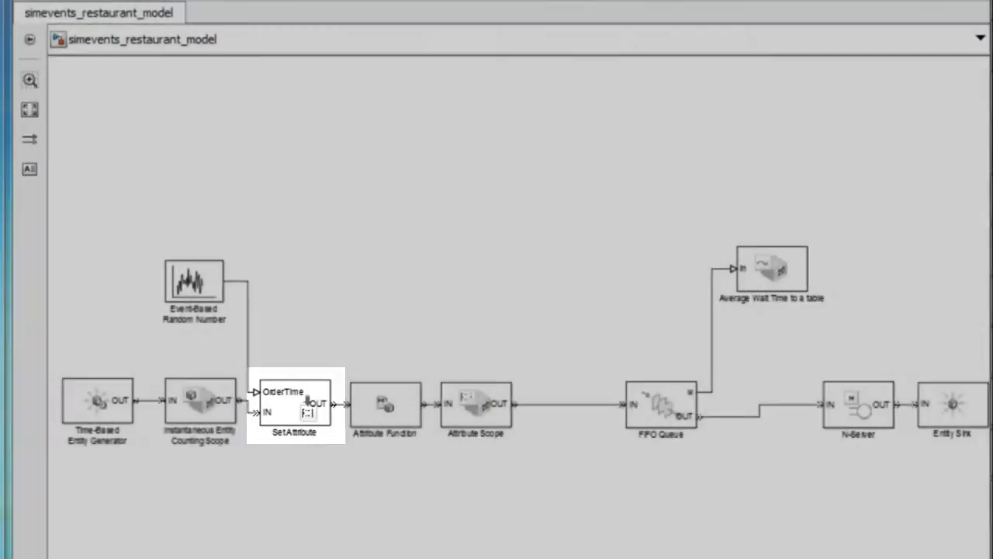
pyautogui.click(385, 403)
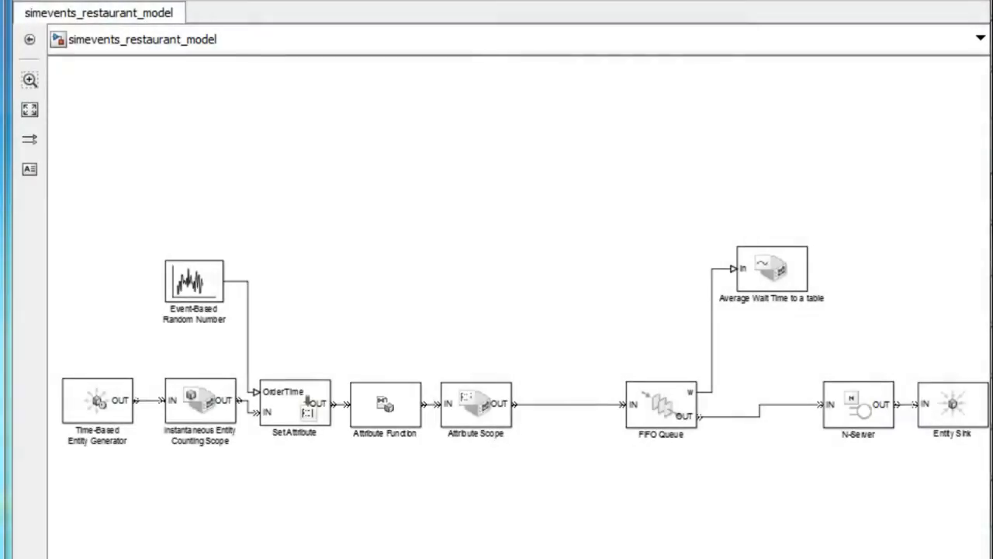
pyautogui.click(661, 403)
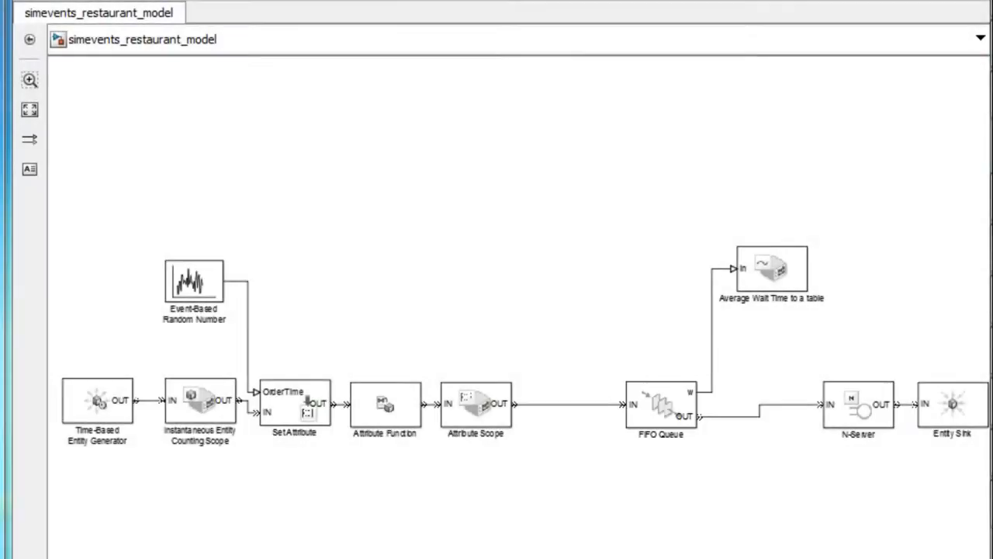
pyautogui.click(857, 404)
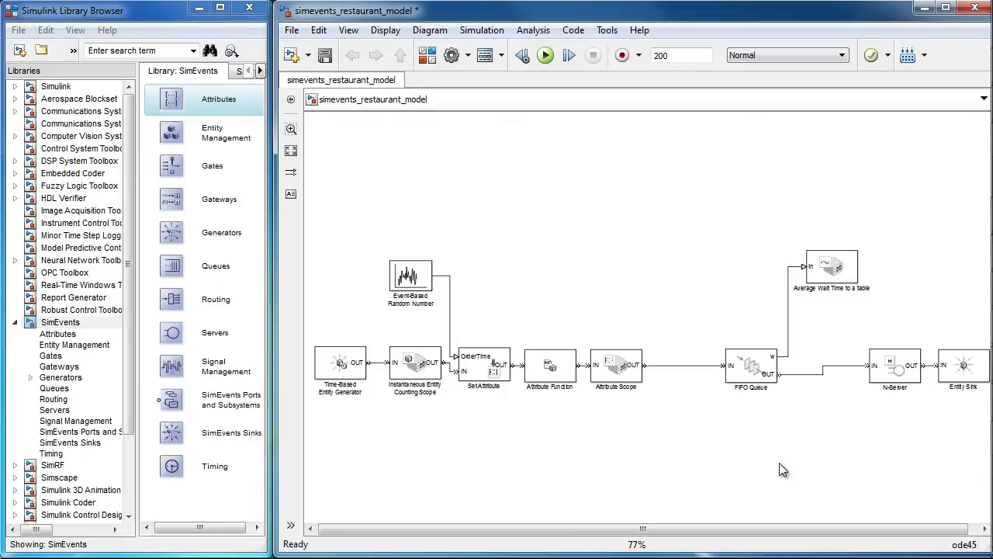
pyautogui.click(484, 365)
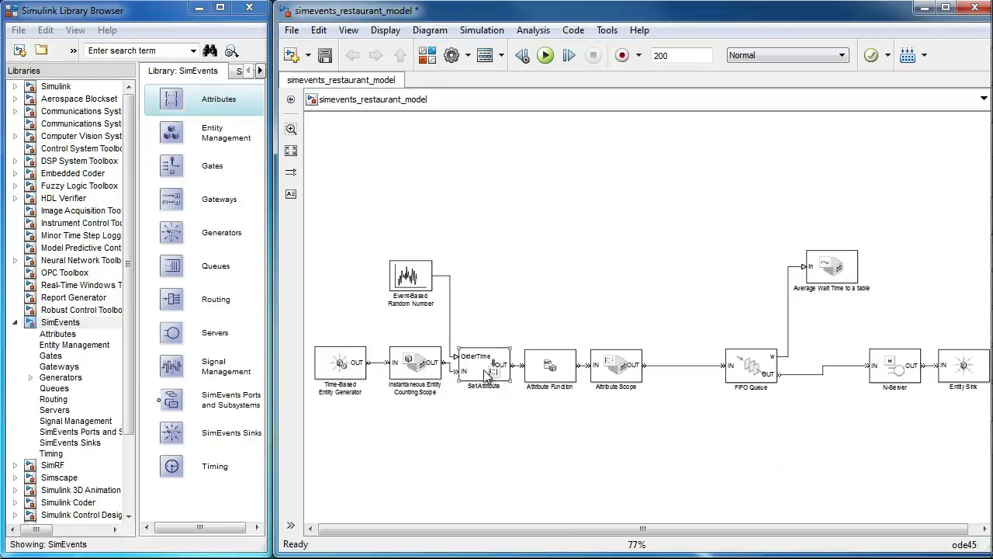
pyautogui.doubleClick(484, 365)
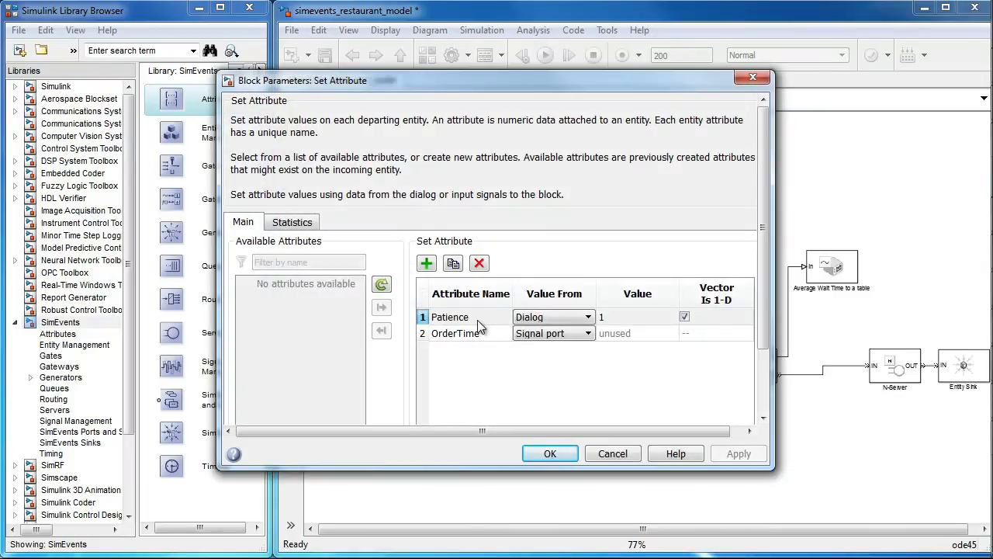
pyautogui.click(549, 453)
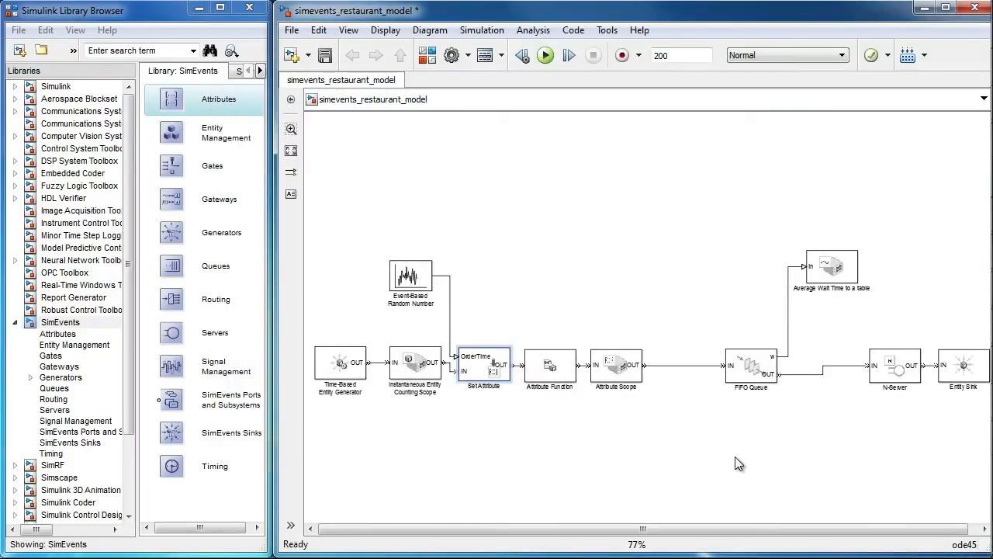
# Place a Schedule Timeout block from SimEvents Timing on the line before the FIFO Queue
pyautogui.click(52, 454)
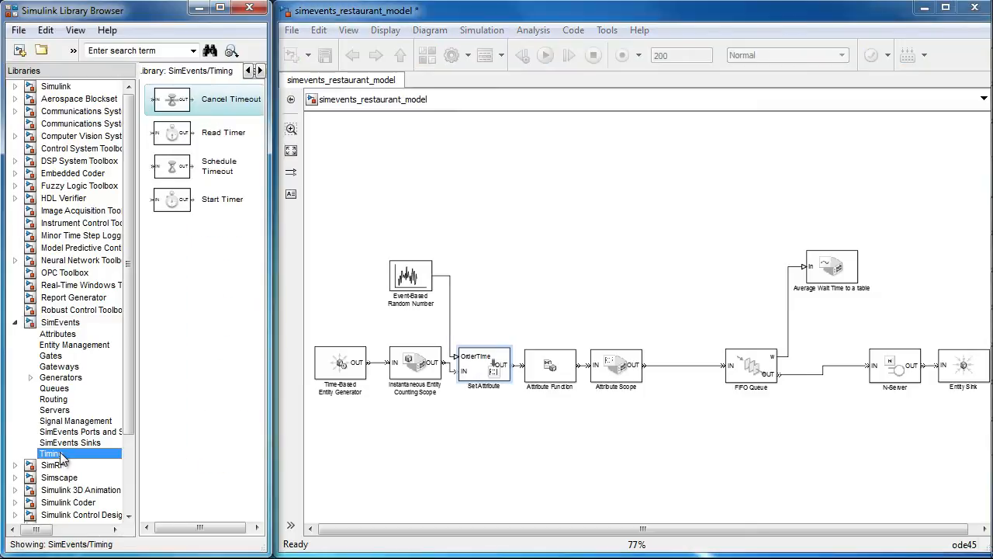
pyautogui.moveTo(190, 168)
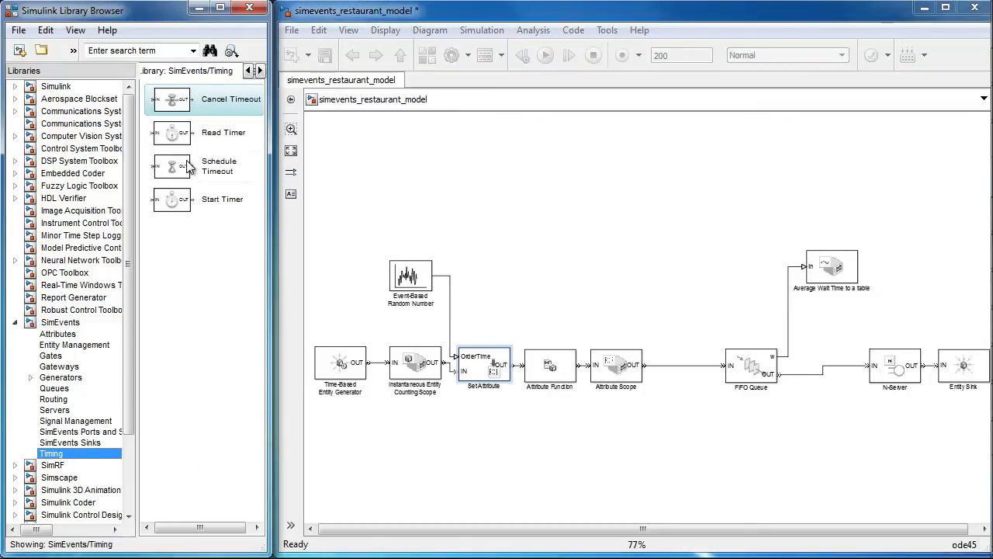
pyautogui.moveTo(183, 166)
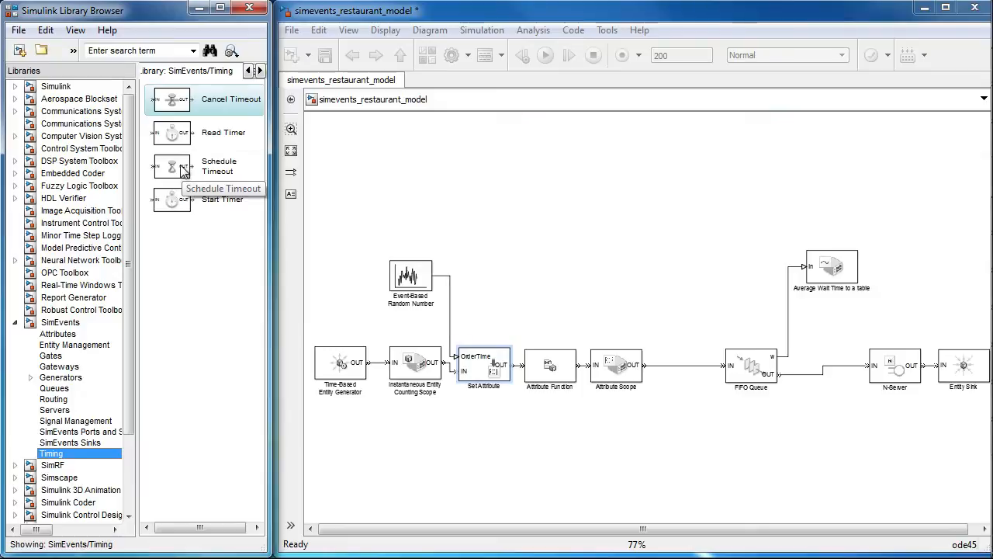
pyautogui.moveTo(205, 339)
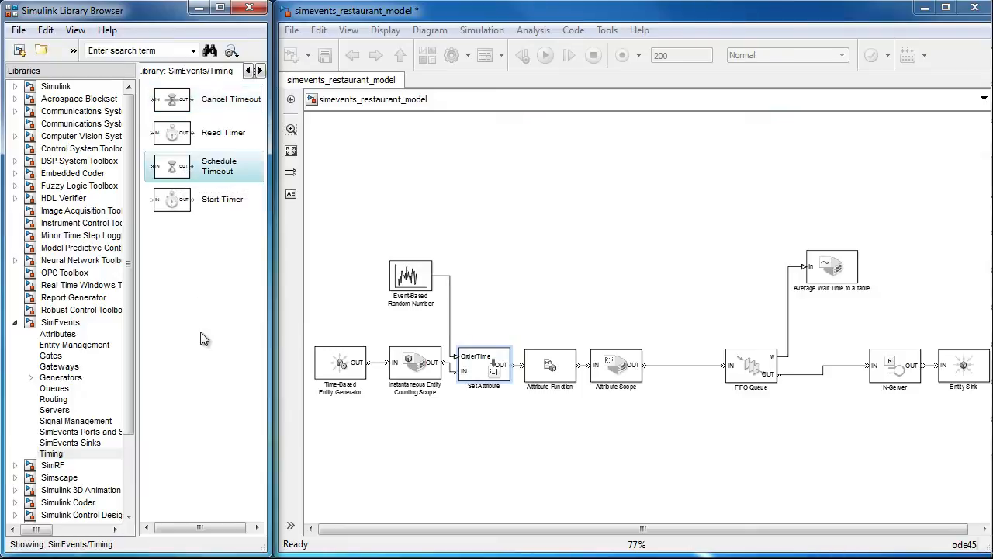
pyautogui.moveTo(202, 183)
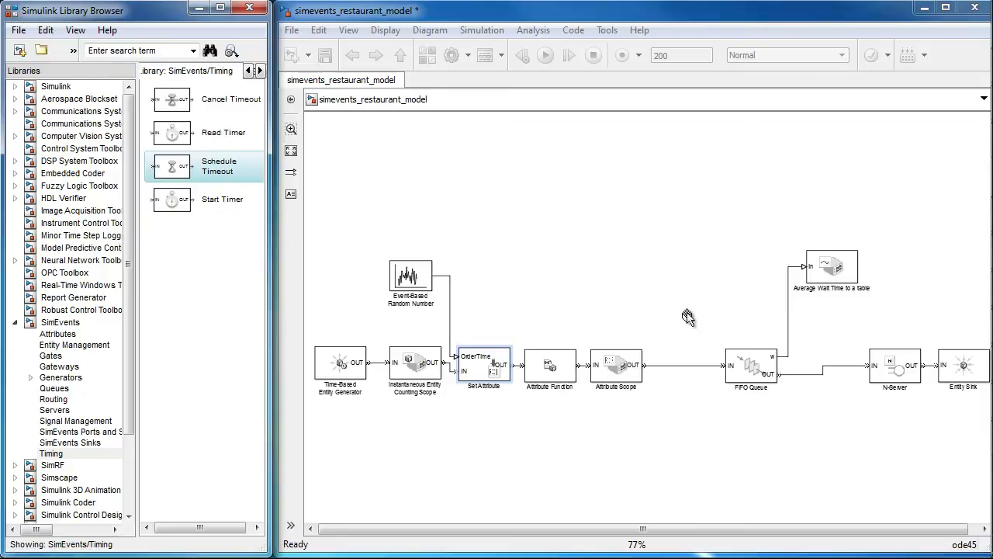
pyautogui.moveTo(170, 166); pyautogui.dragTo(684, 317)
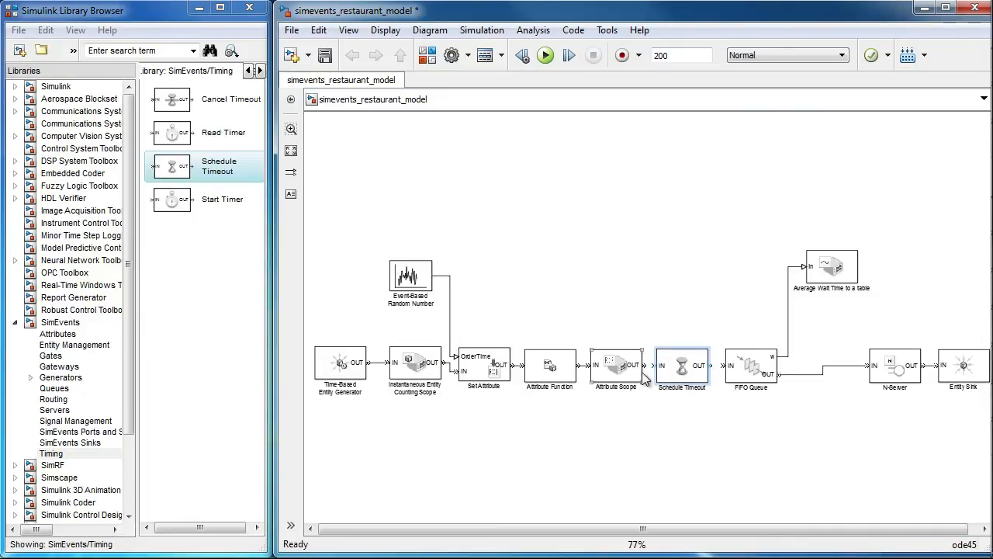
pyautogui.click(681, 364)
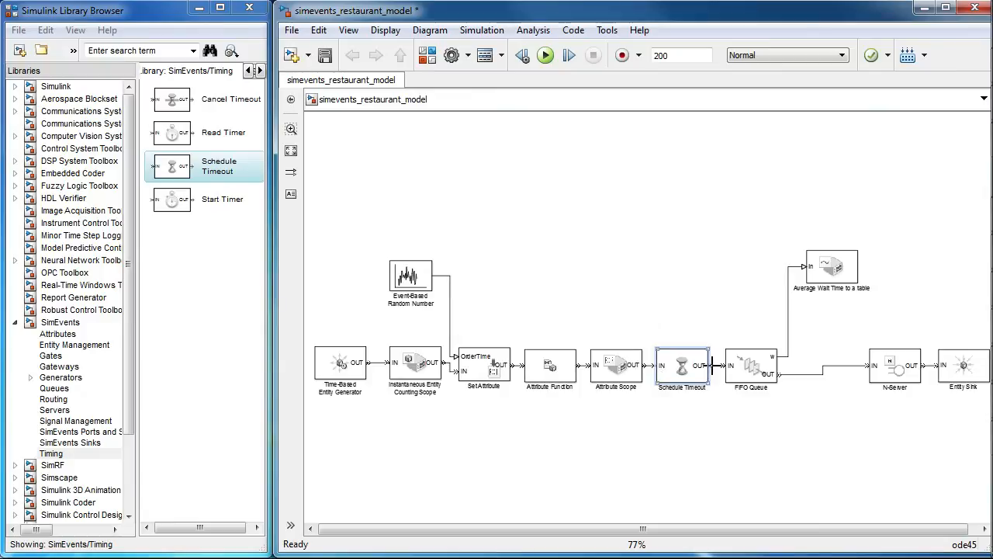
pyautogui.doubleClick(681, 365)
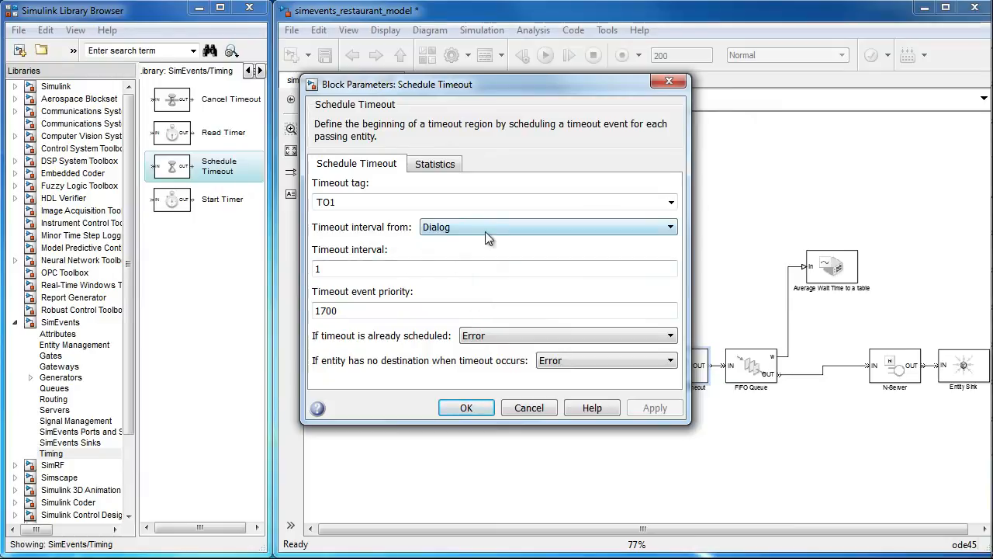
# Keep timeout tag TO1 with interval 1 from Dialog in the Schedule Timeout settings
pyautogui.click(546, 227)
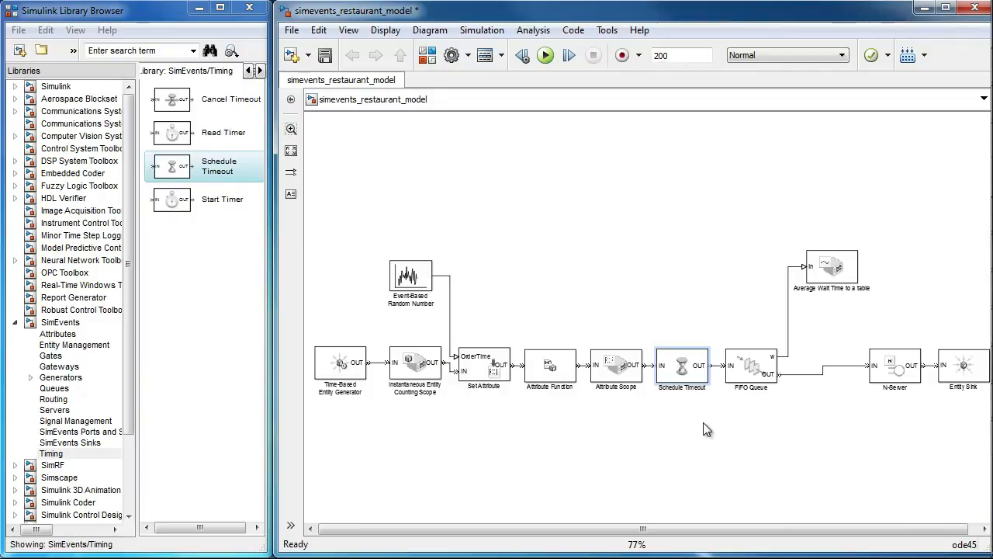
pyautogui.moveTo(739, 427)
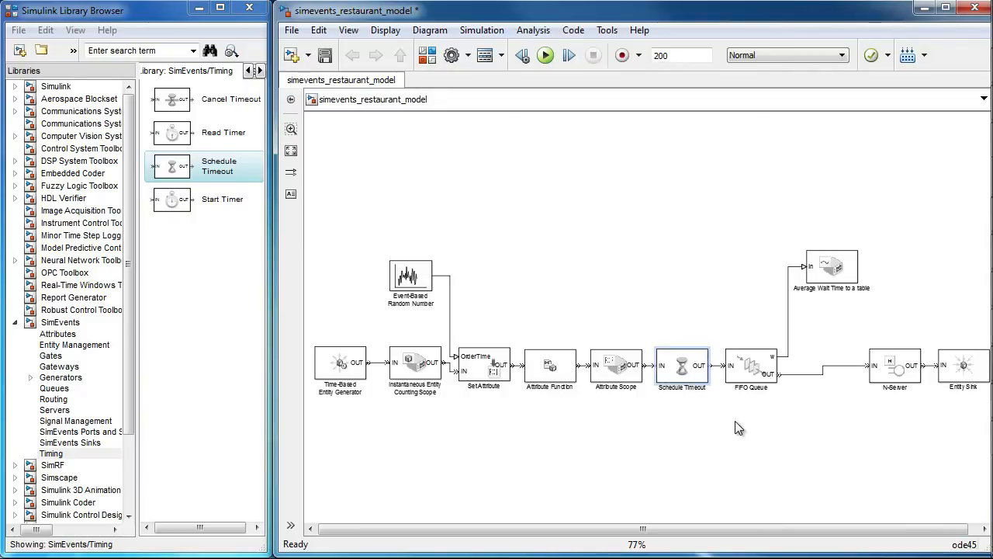
pyautogui.moveTo(736, 419)
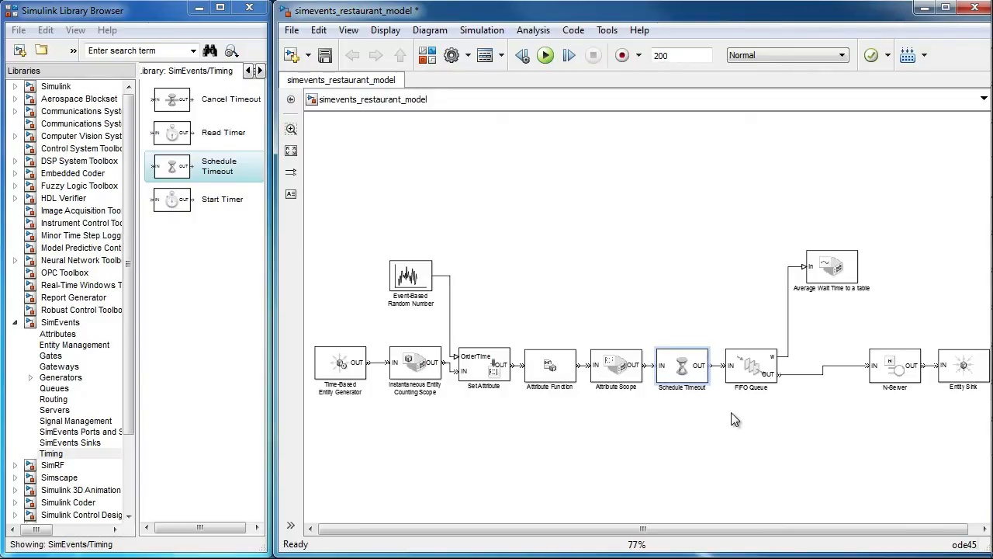
# Enable the FIFO Queue's TO port for timed-out entities
pyautogui.click(751, 366)
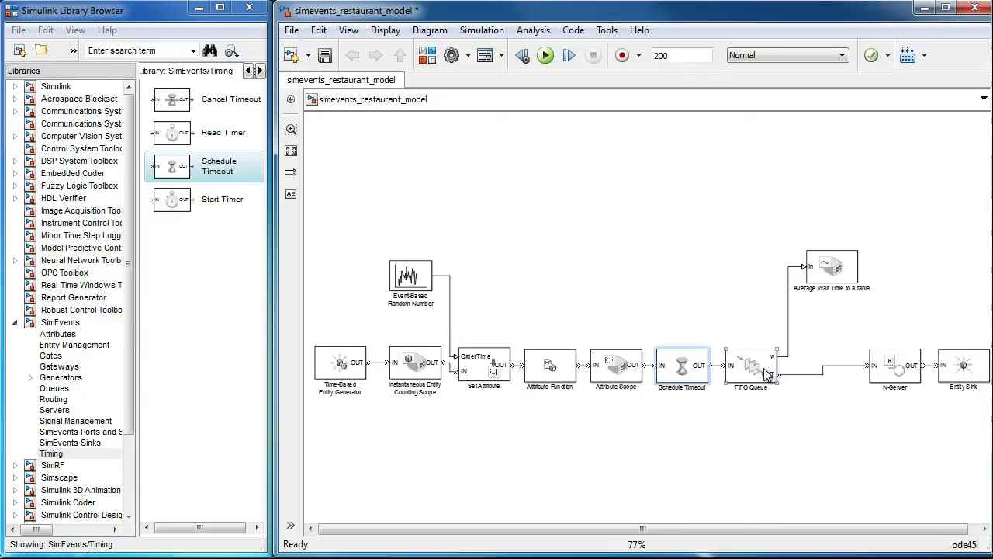
pyautogui.doubleClick(752, 366)
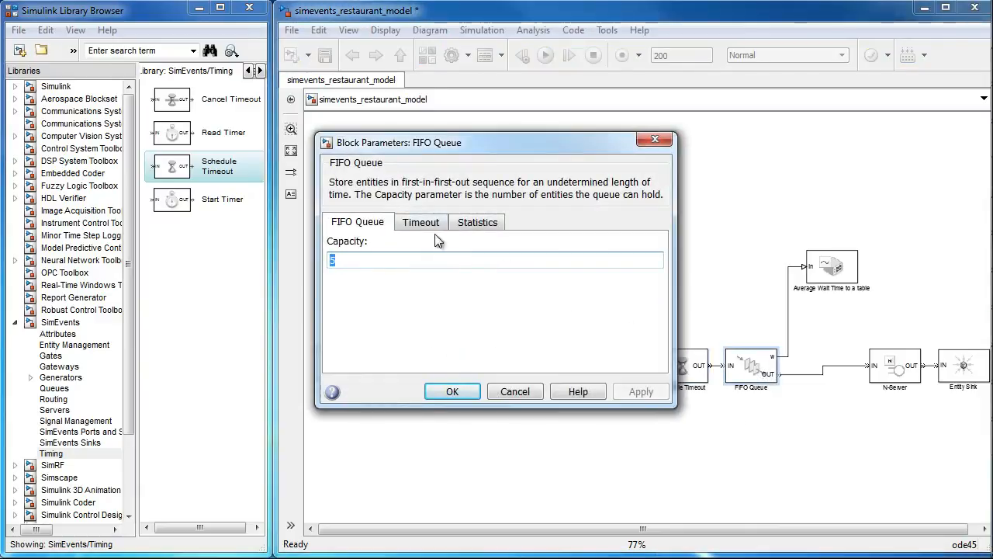
pyautogui.click(421, 222)
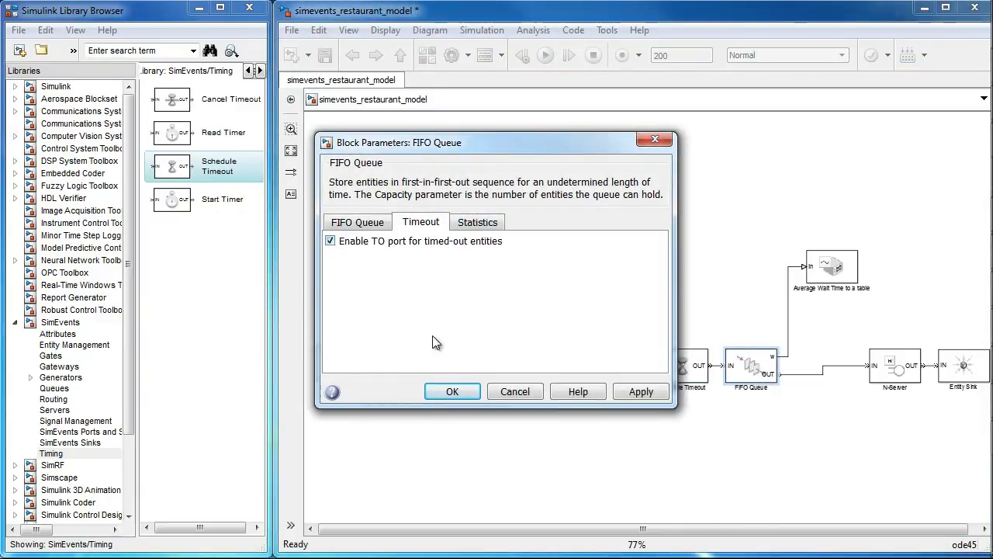
pyautogui.click(453, 391)
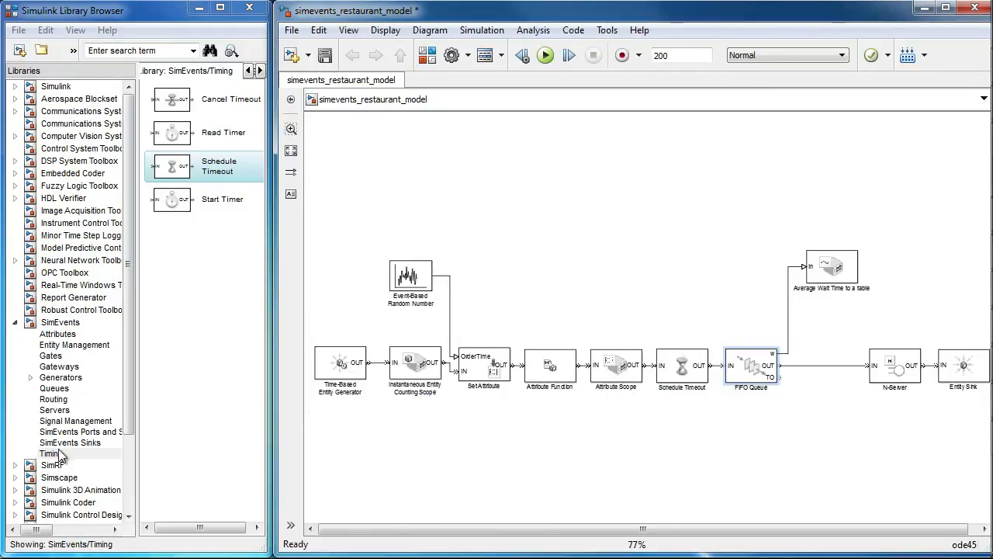
# Wire the queue's TO output to a new Instantaneous Entity Counting Scope and remove the queue-to-server line
pyautogui.click(68, 442)
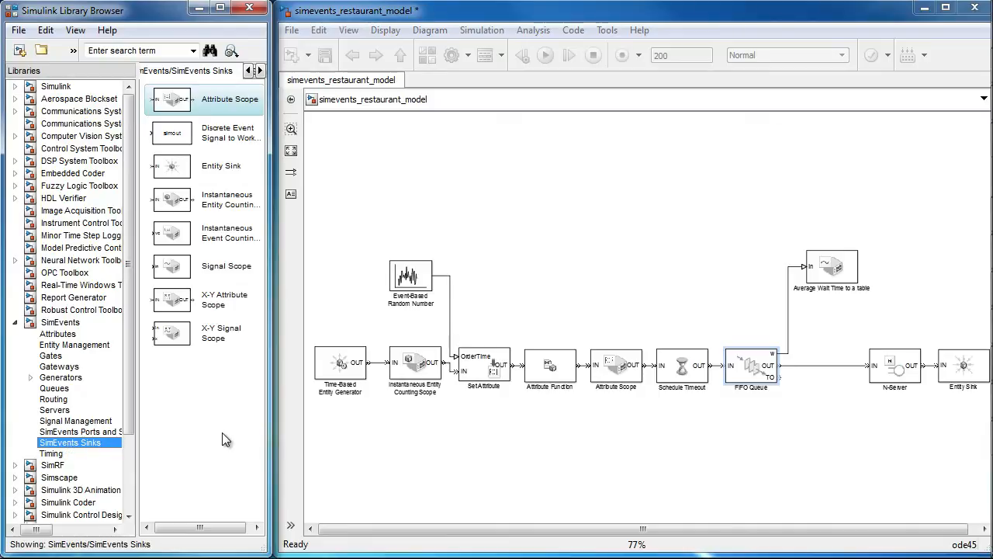
pyautogui.moveTo(172, 212)
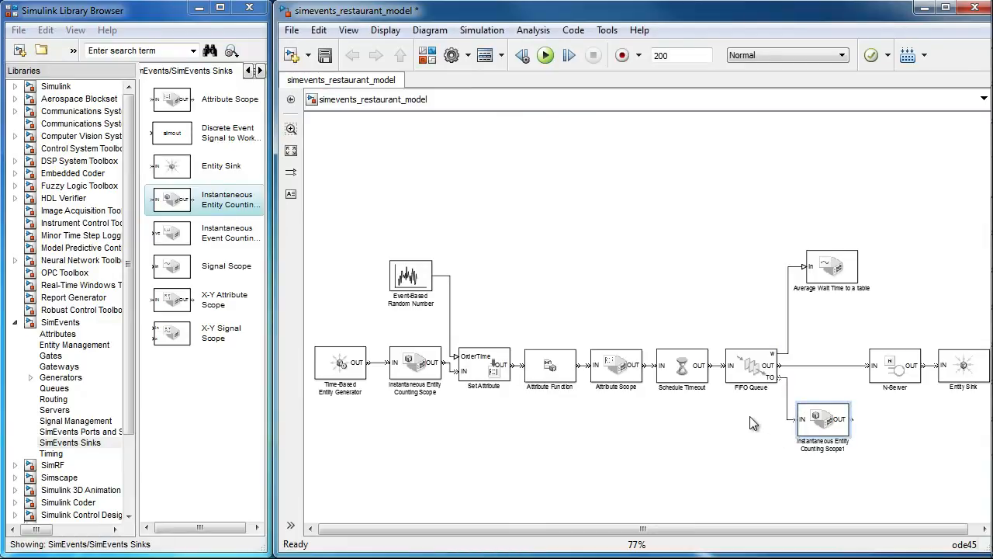
pyautogui.click(896, 365)
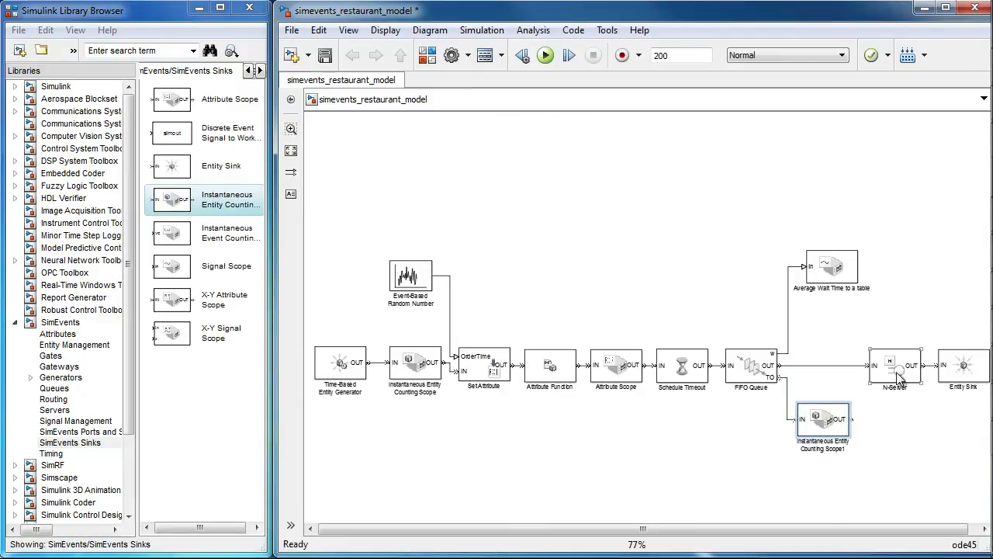
pyautogui.click(894, 365)
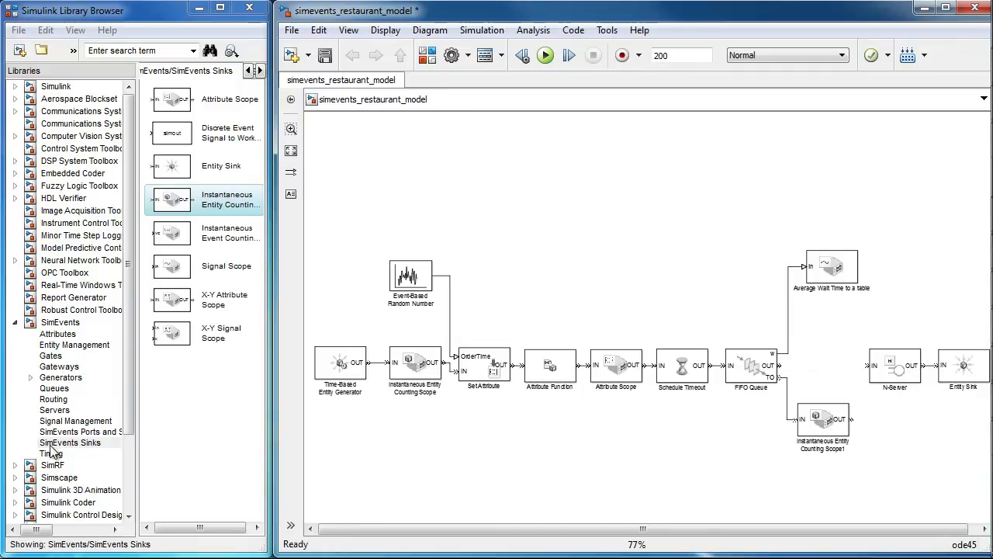
# Place a Cancel Timeout block between the FIFO Queue and the N-Server
pyautogui.click(52, 454)
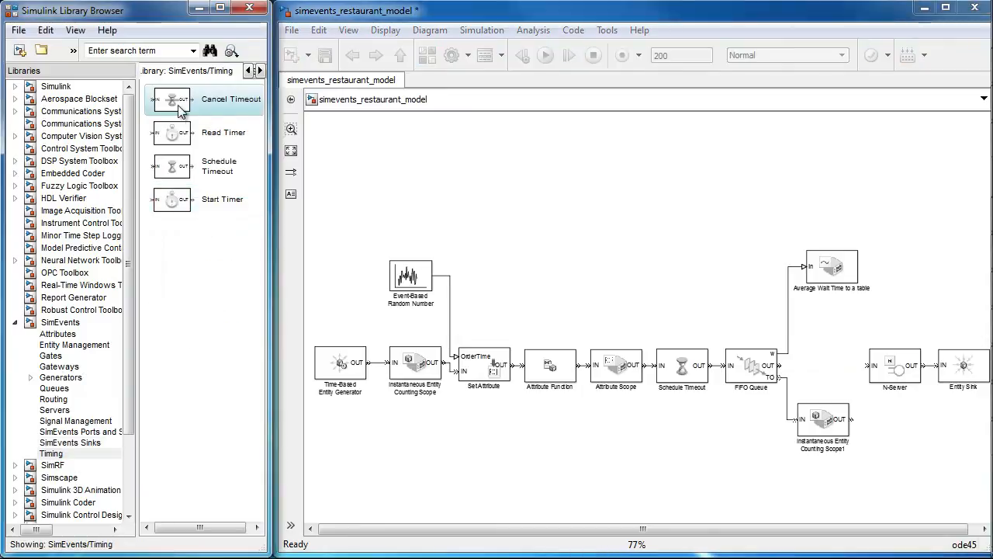
pyautogui.moveTo(170, 100); pyautogui.dragTo(819, 365)
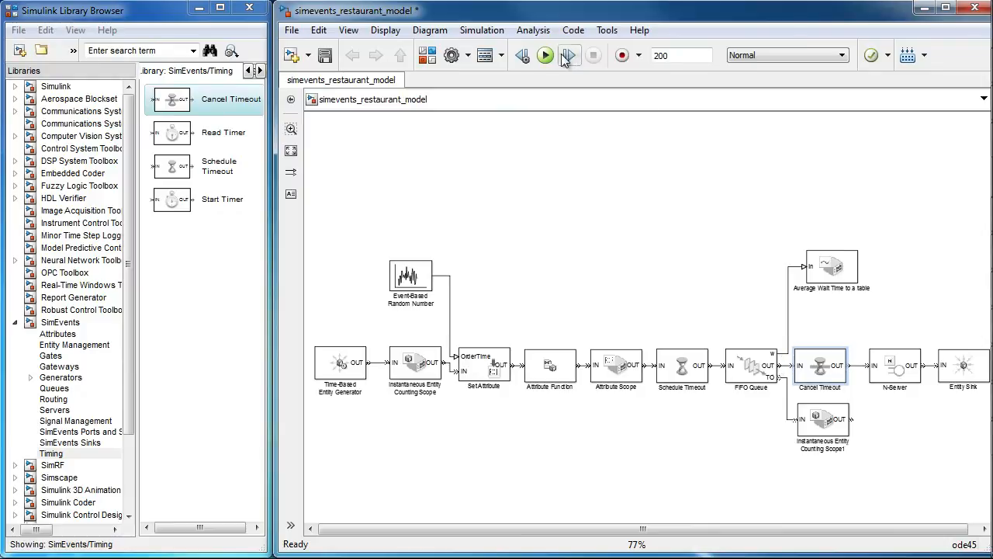
# Simulate the model and view the timed-out customer count in the scope window
pyautogui.click(544, 56)
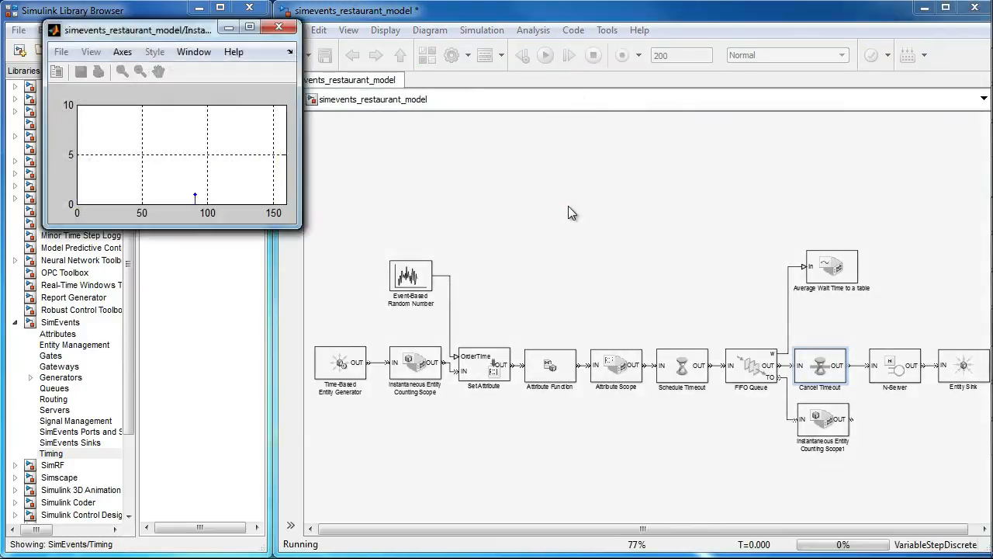
pyautogui.click(593, 56)
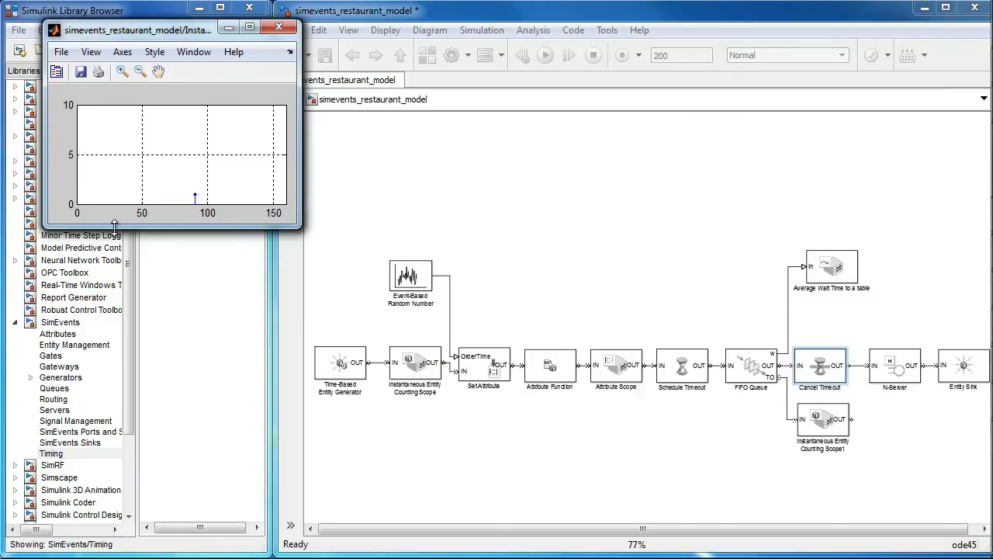
pyautogui.moveTo(205, 220)
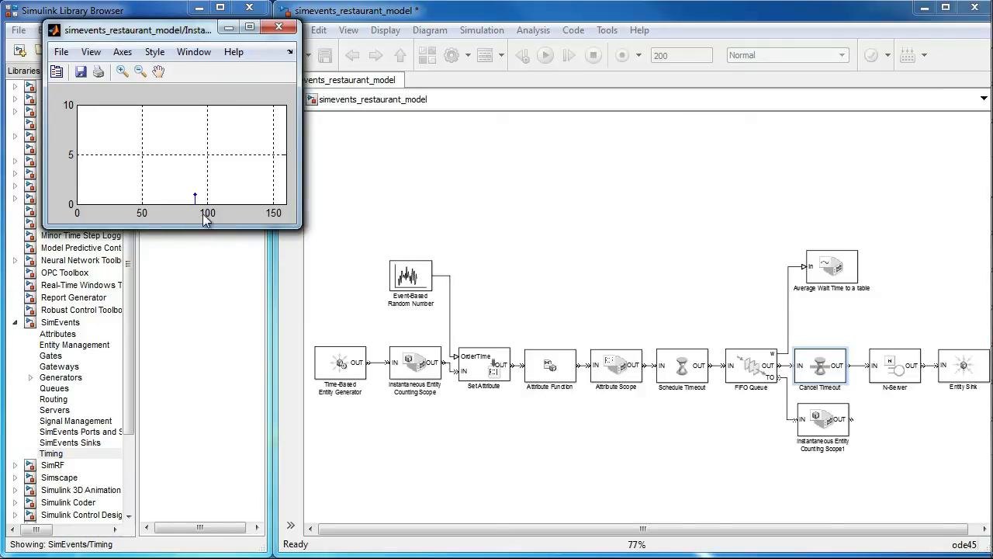